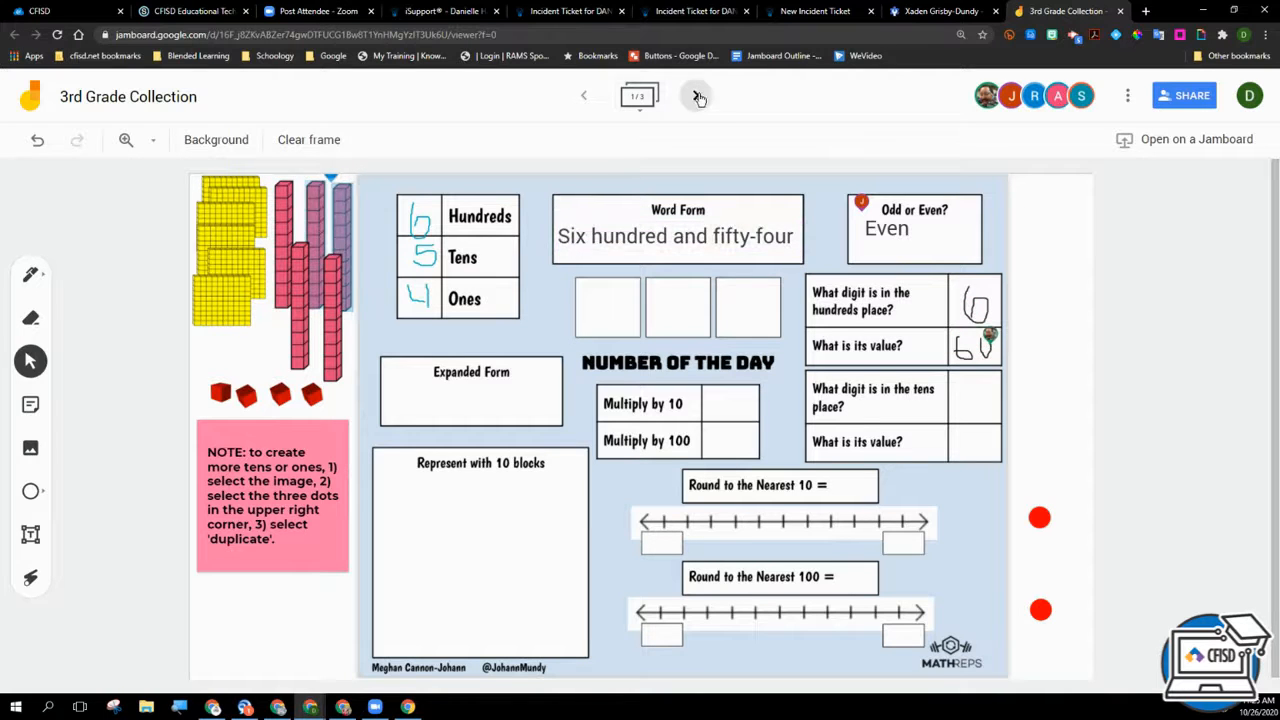
- Move to the 532 frame, enter 50, then return to the 532 frame to review progress
click(695, 95)
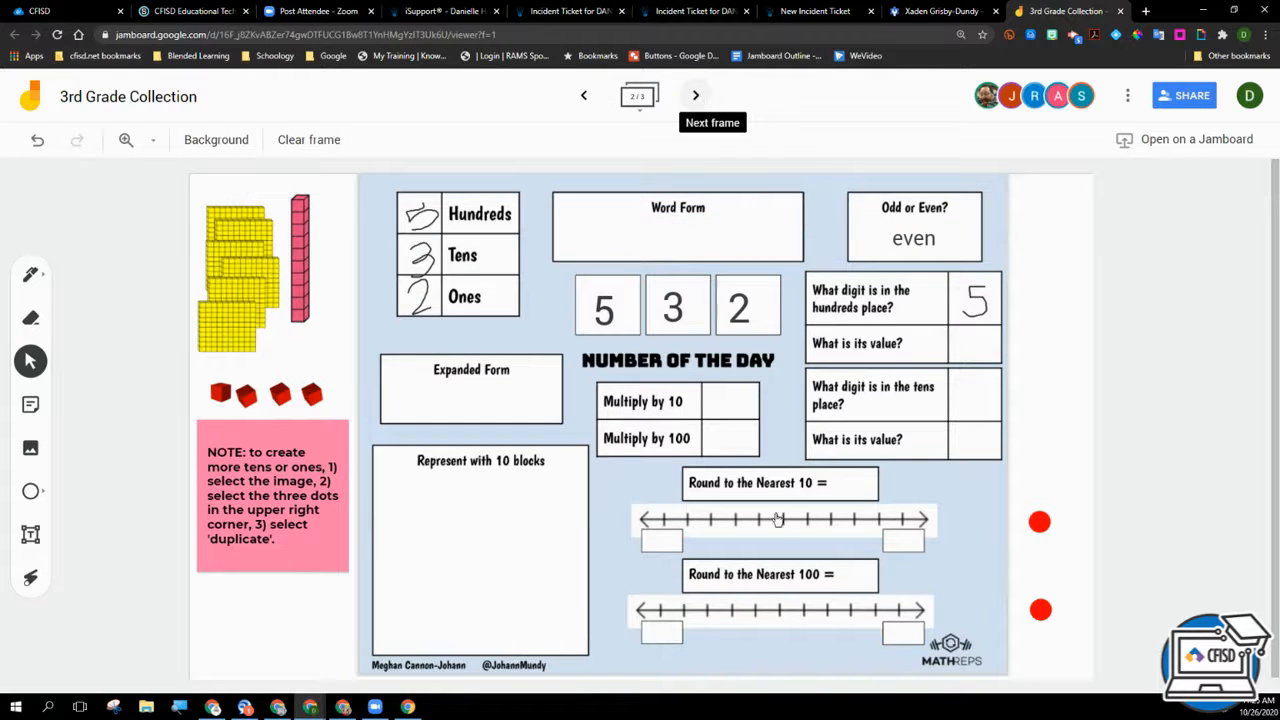
text(50 + 4)
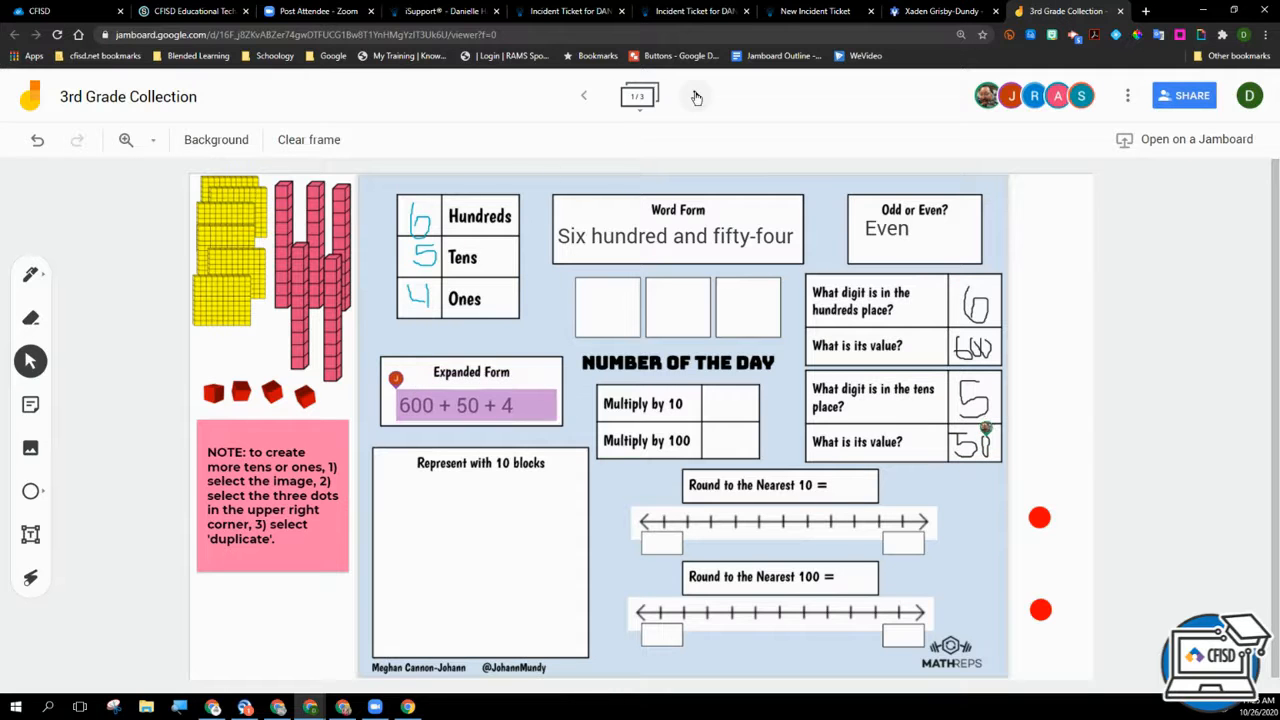
click(697, 95)
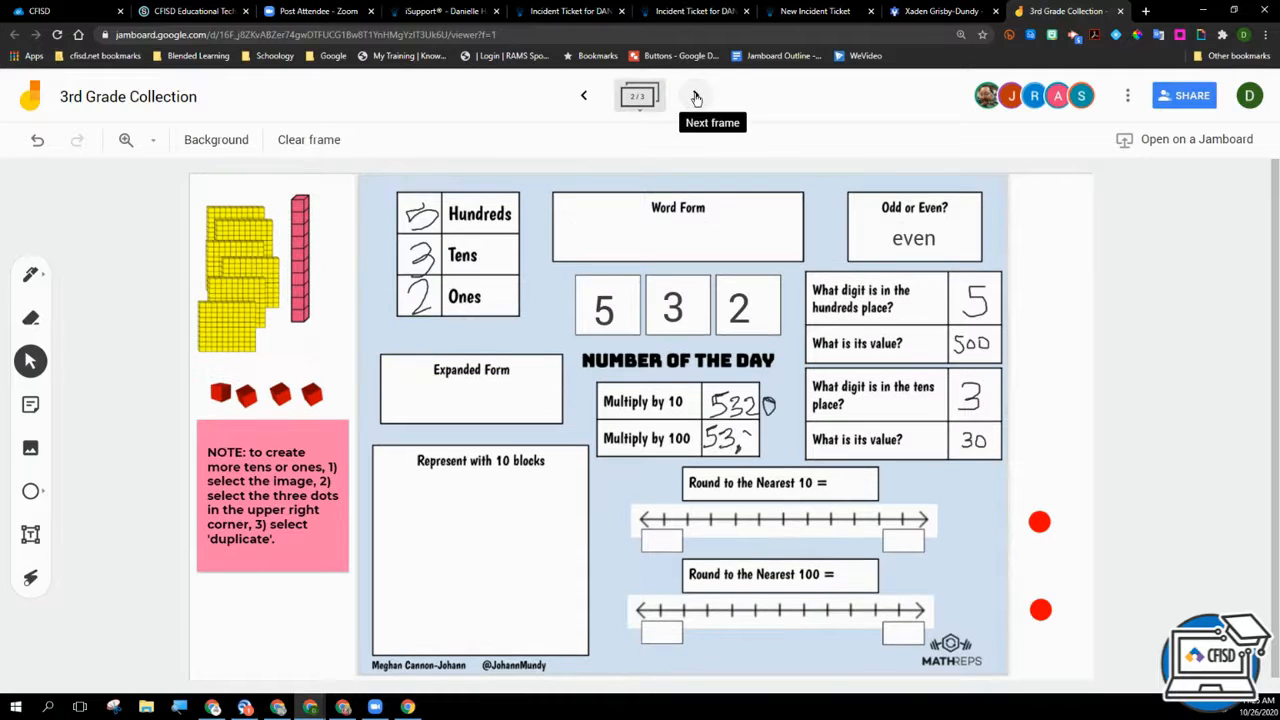